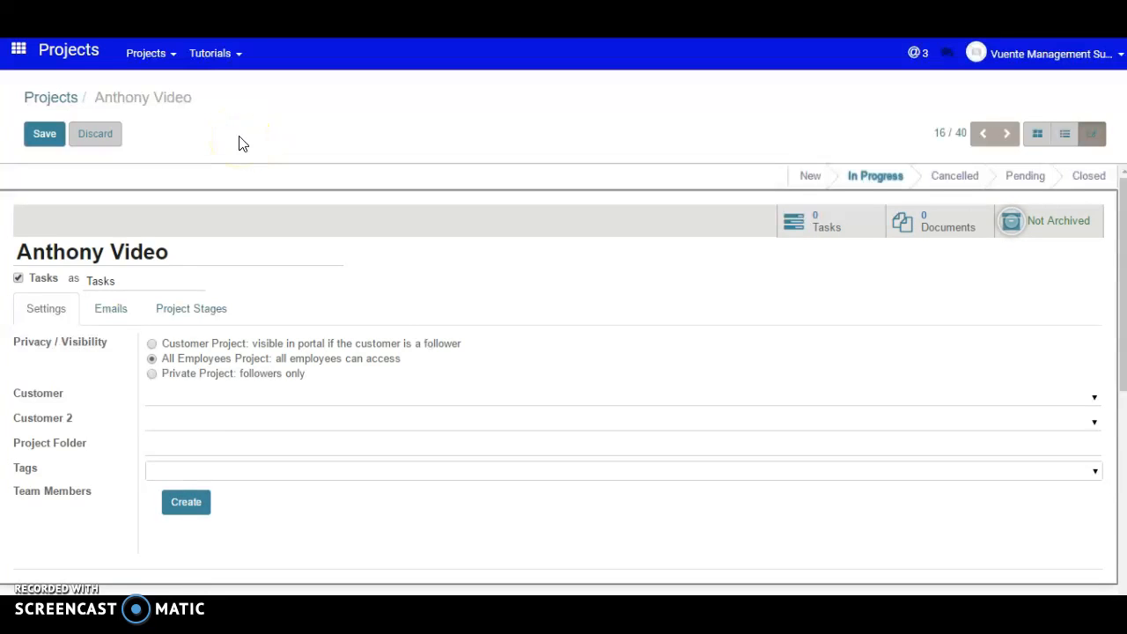
pyautogui.moveTo(1118, 238)
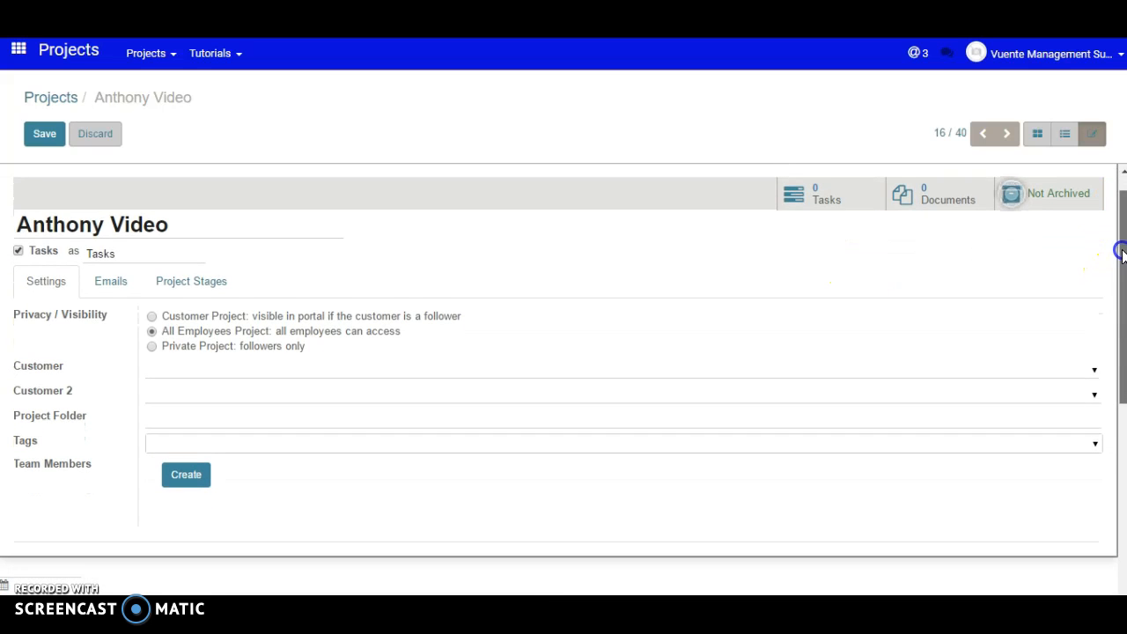
# - Scroll the Anthony Video form down to the chatter showing the 13 and 11 January 2017 notes
pyautogui.scroll(-3)
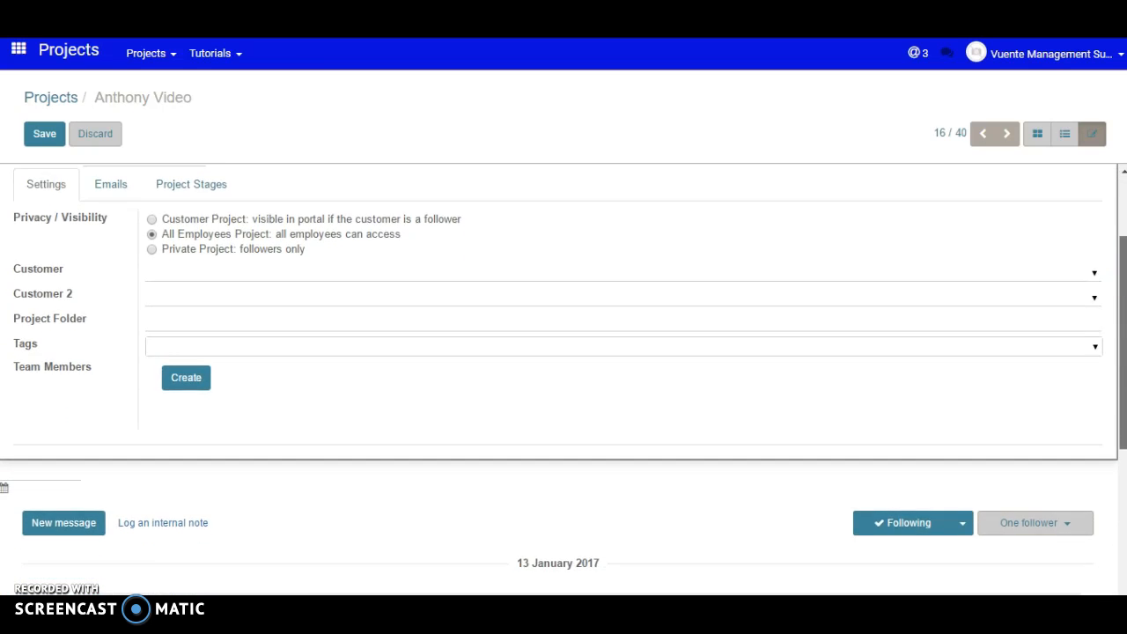
pyautogui.scroll(-3)
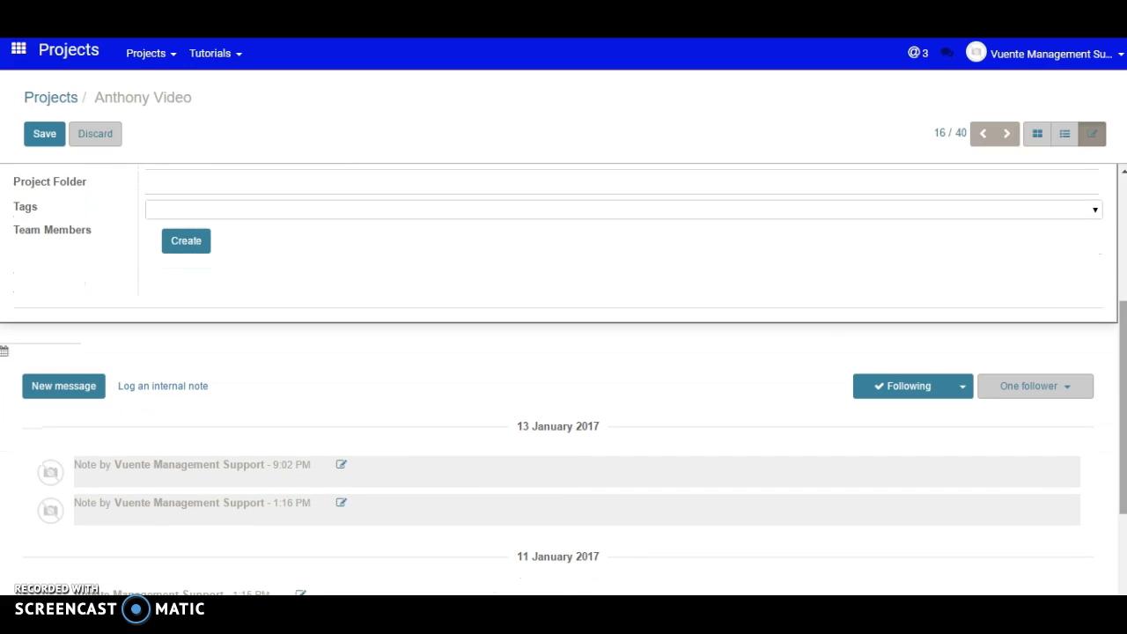
pyautogui.moveTo(366, 433)
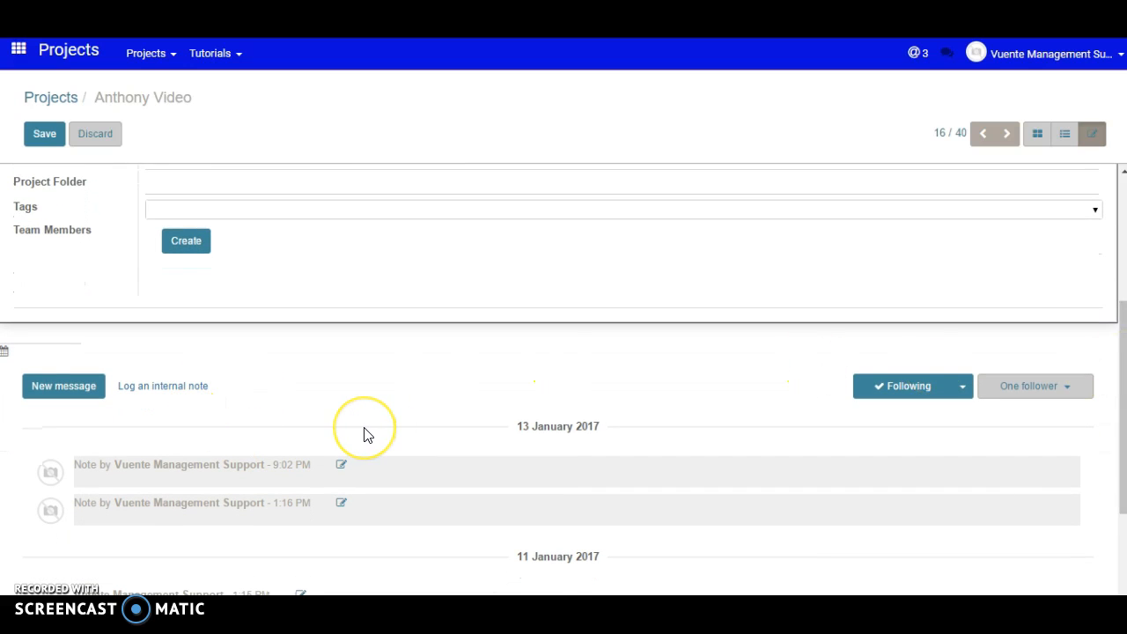
pyautogui.moveTo(357, 435)
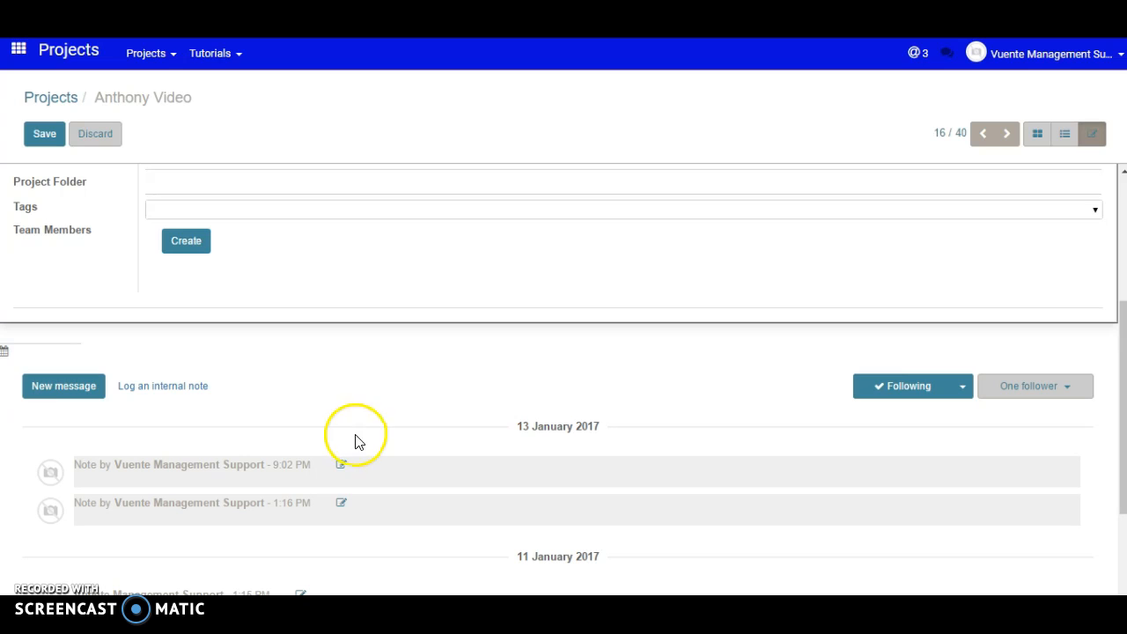
pyautogui.moveTo(346, 471)
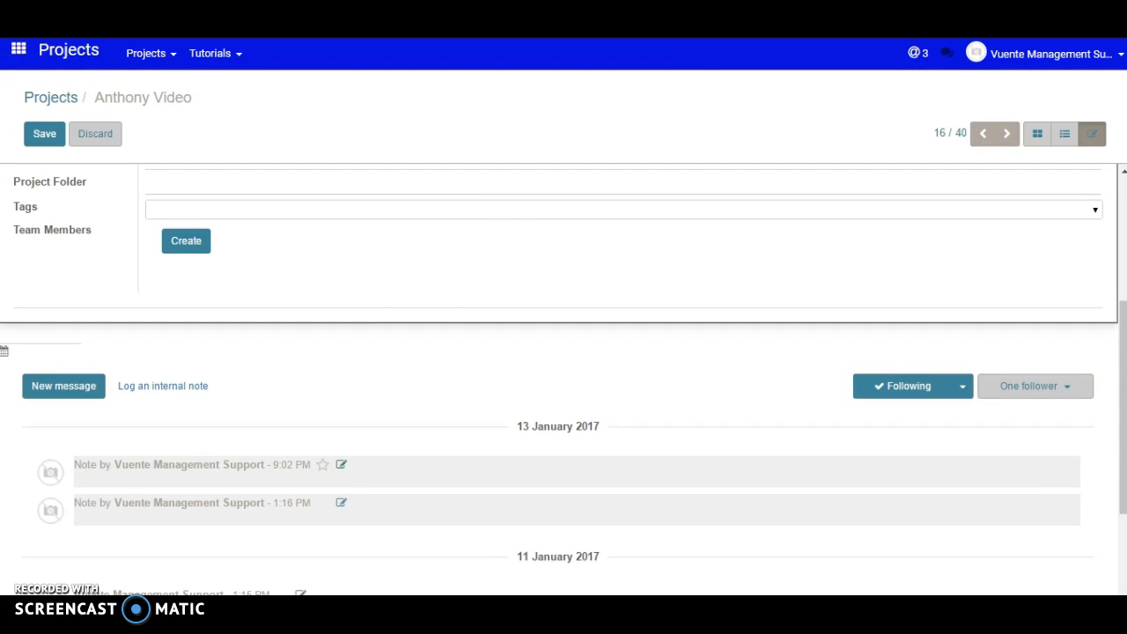
pyautogui.moveTo(302, 322)
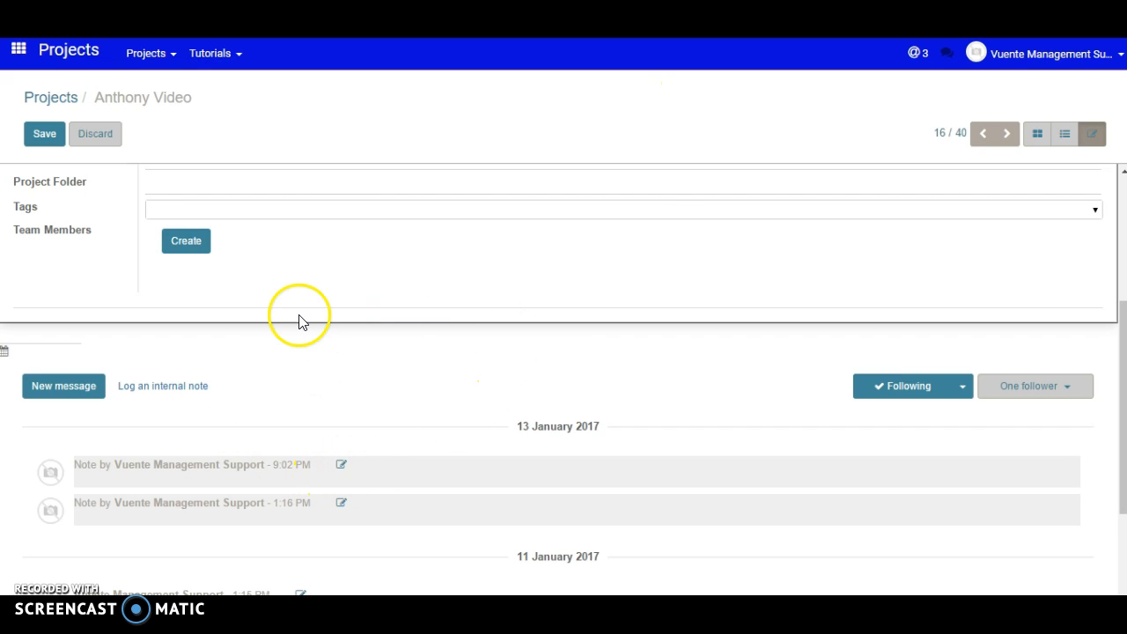
pyautogui.moveTo(73, 207)
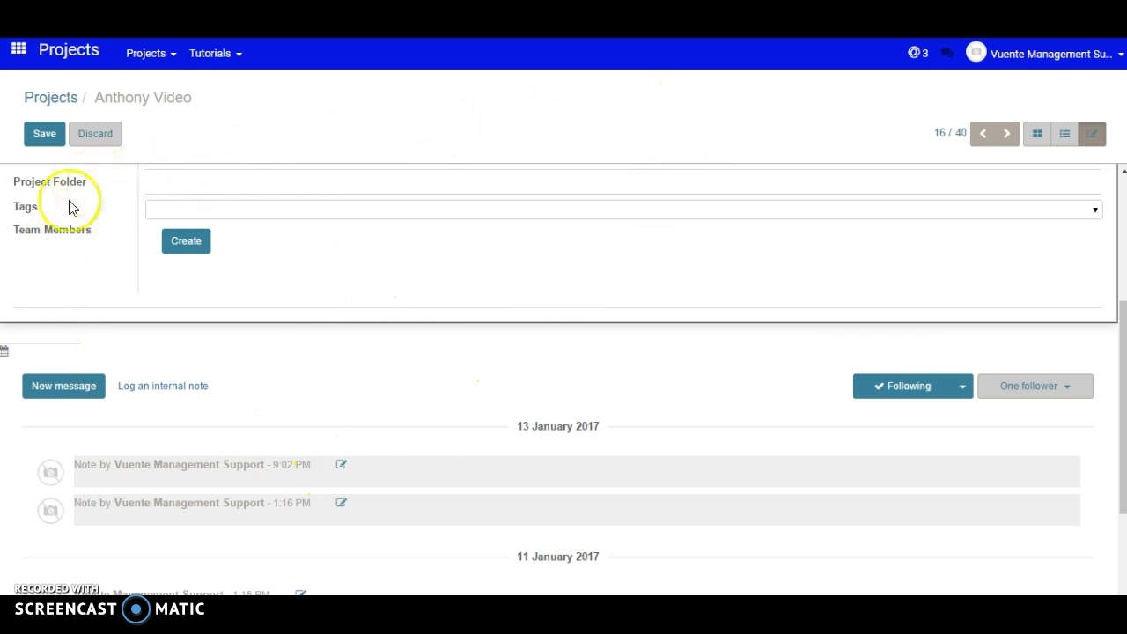
pyautogui.moveTo(390, 406)
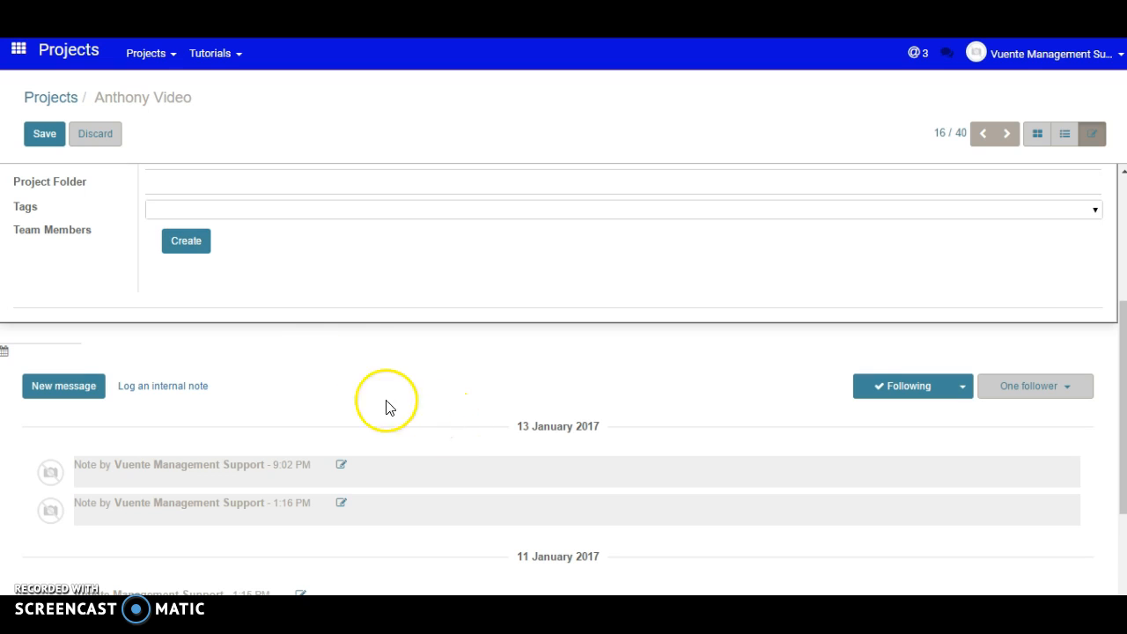
pyautogui.moveTo(628, 350)
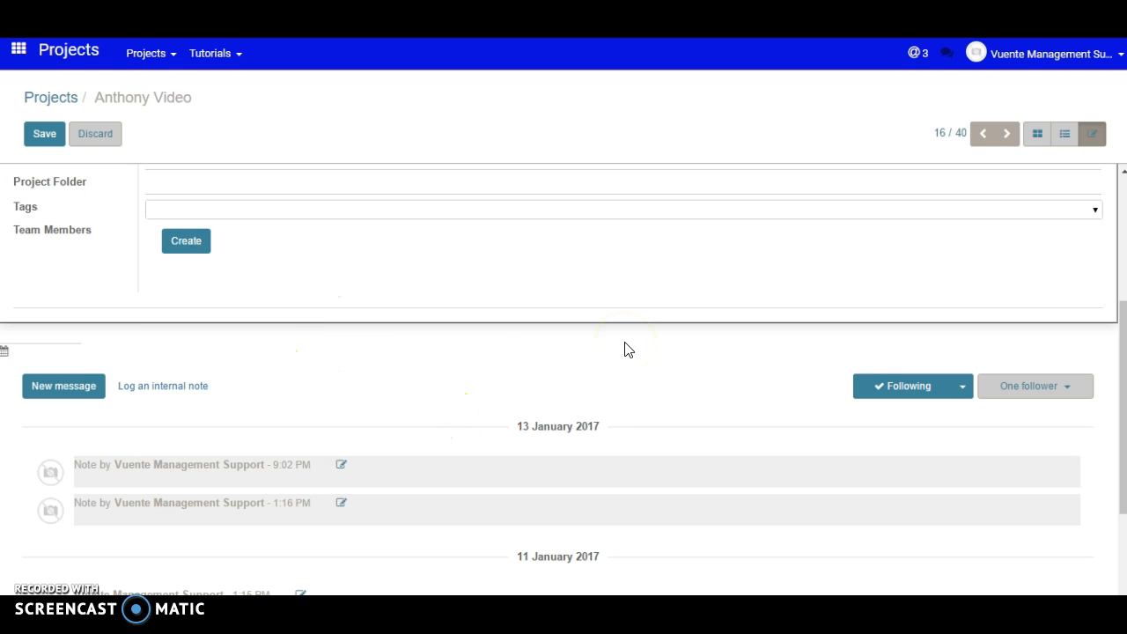
pyautogui.moveTo(897, 123)
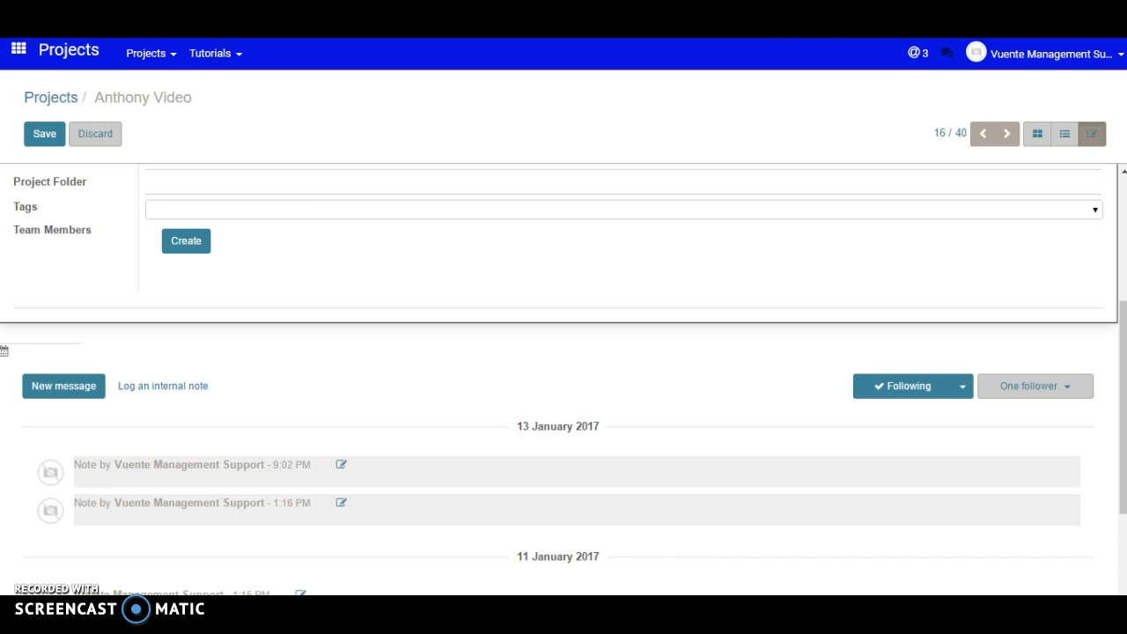
pyautogui.moveTo(614, 445)
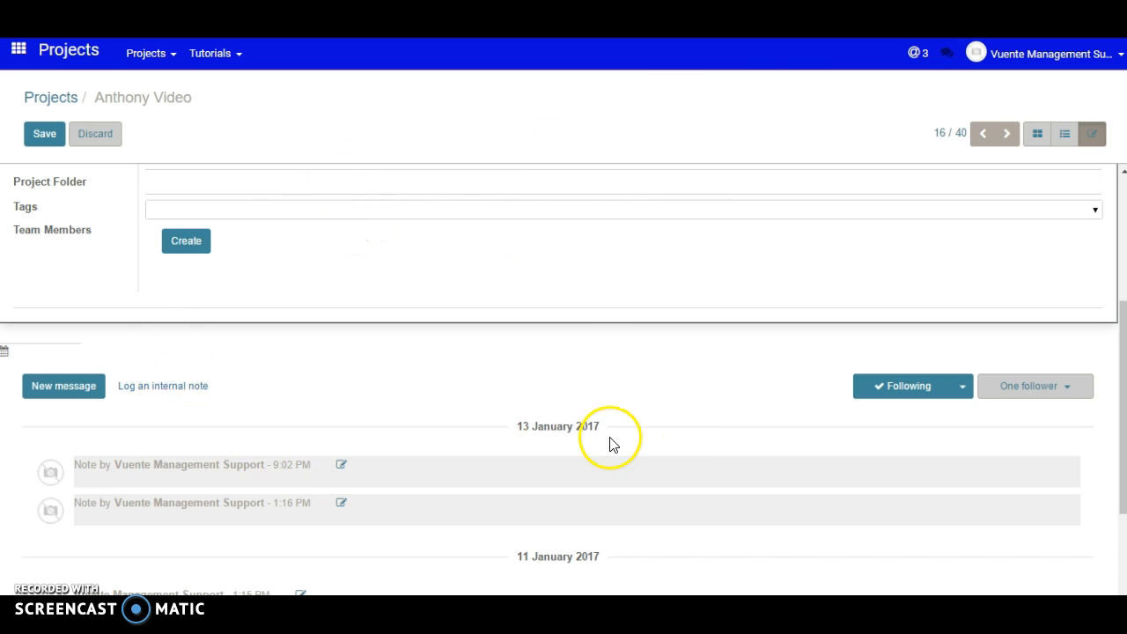
pyautogui.moveTo(613, 443)
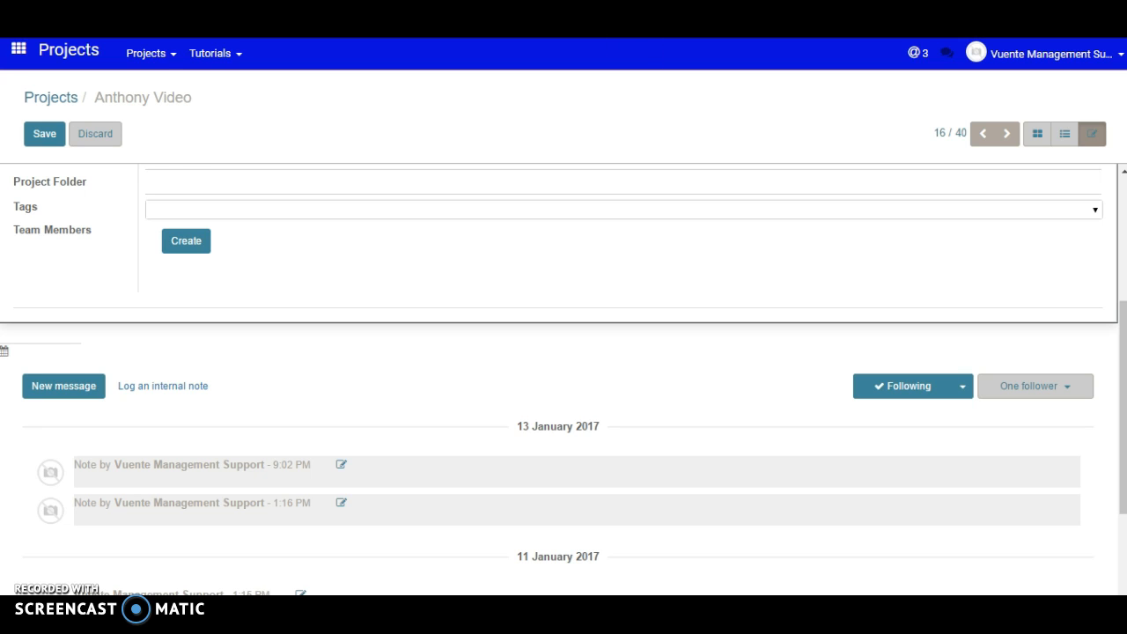
pyautogui.moveTo(63, 385)
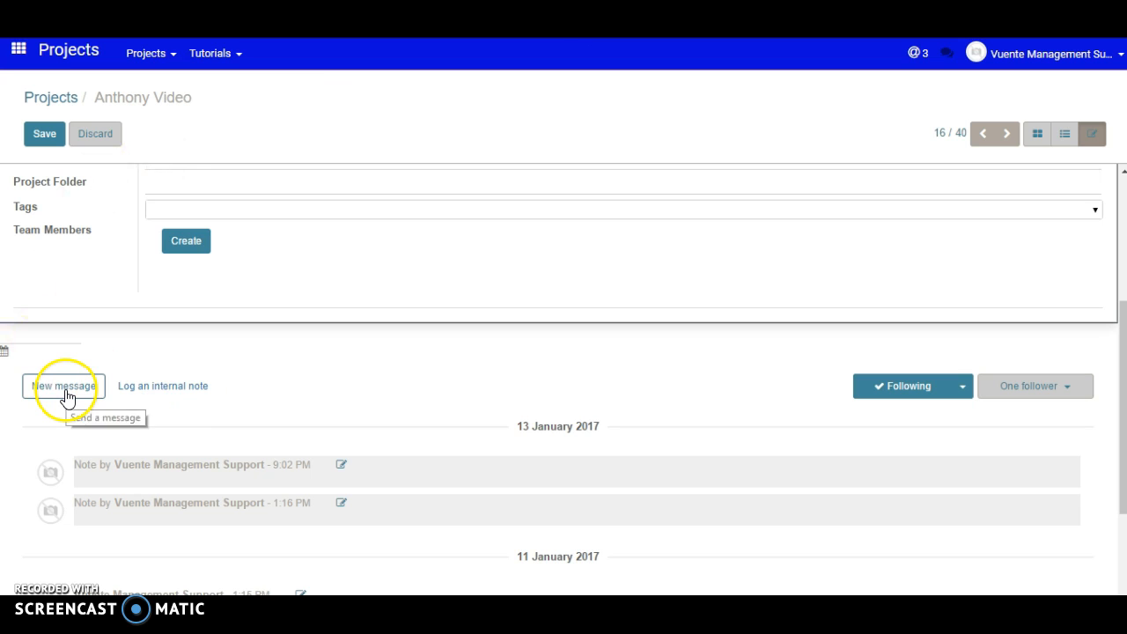
# - Open the 13 January 2017 9:02 PM note as its own message record
pyautogui.click(63, 386)
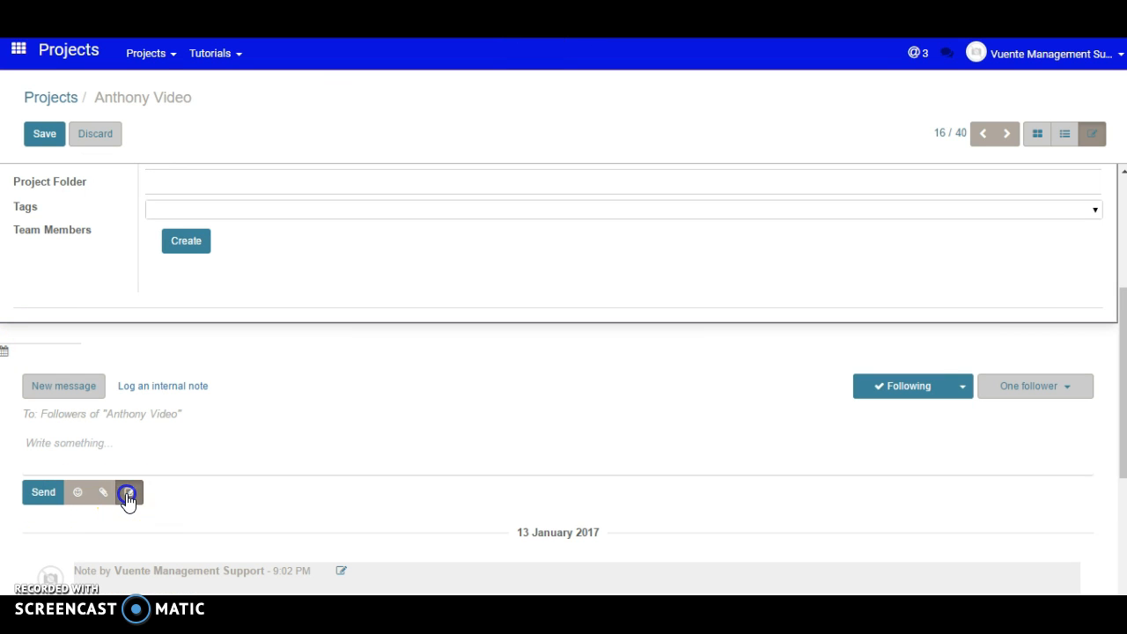
pyautogui.click(129, 492)
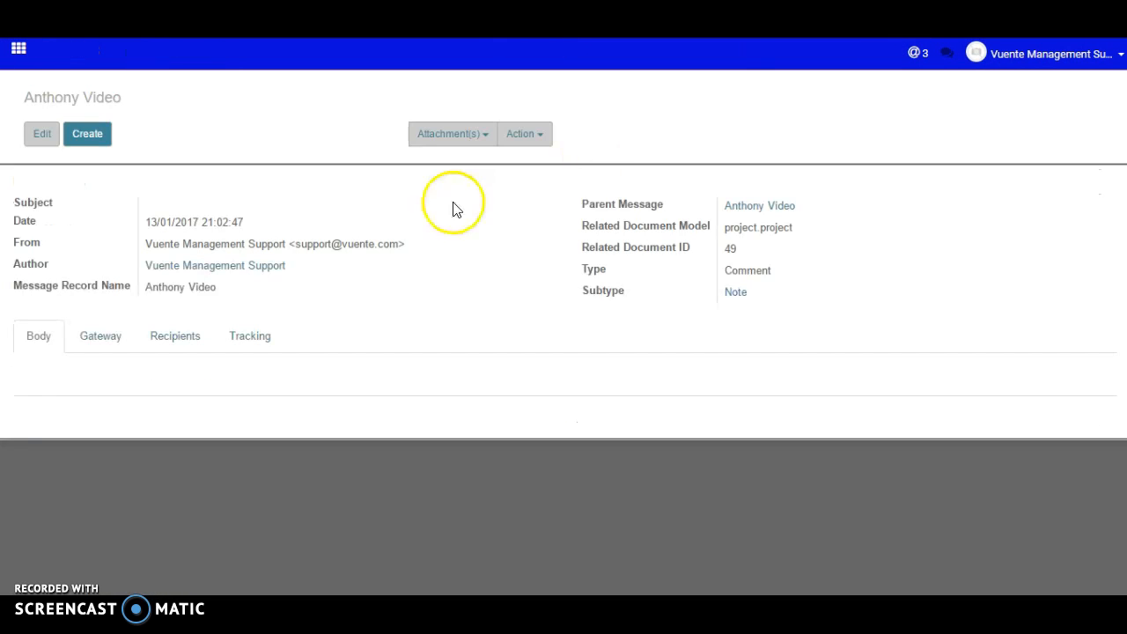
pyautogui.moveTo(205, 317)
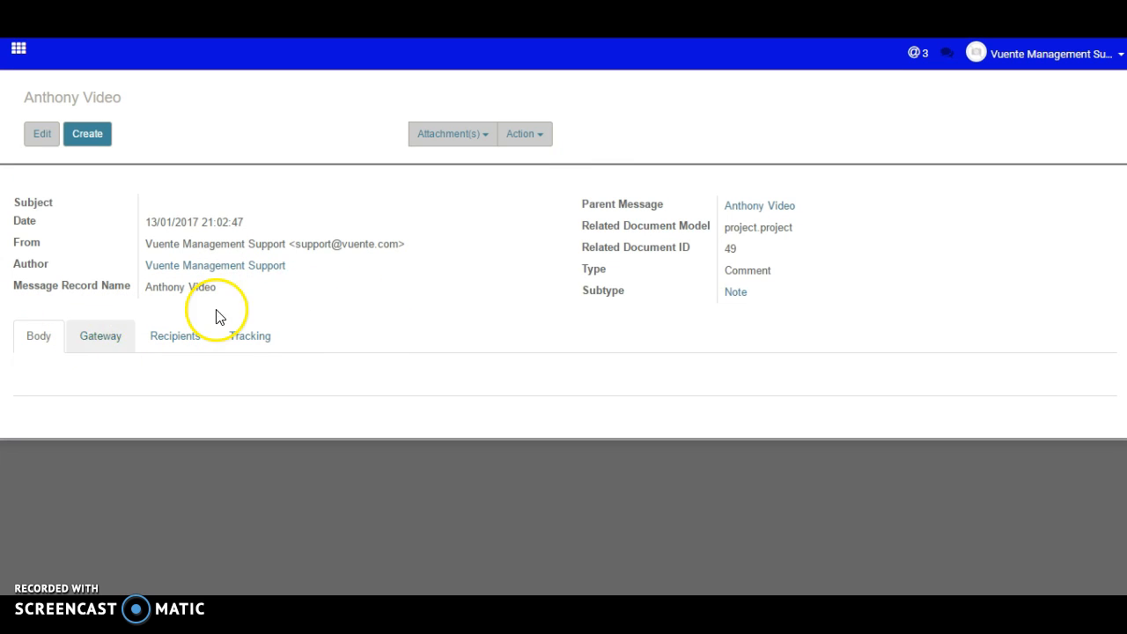
pyautogui.moveTo(147, 227)
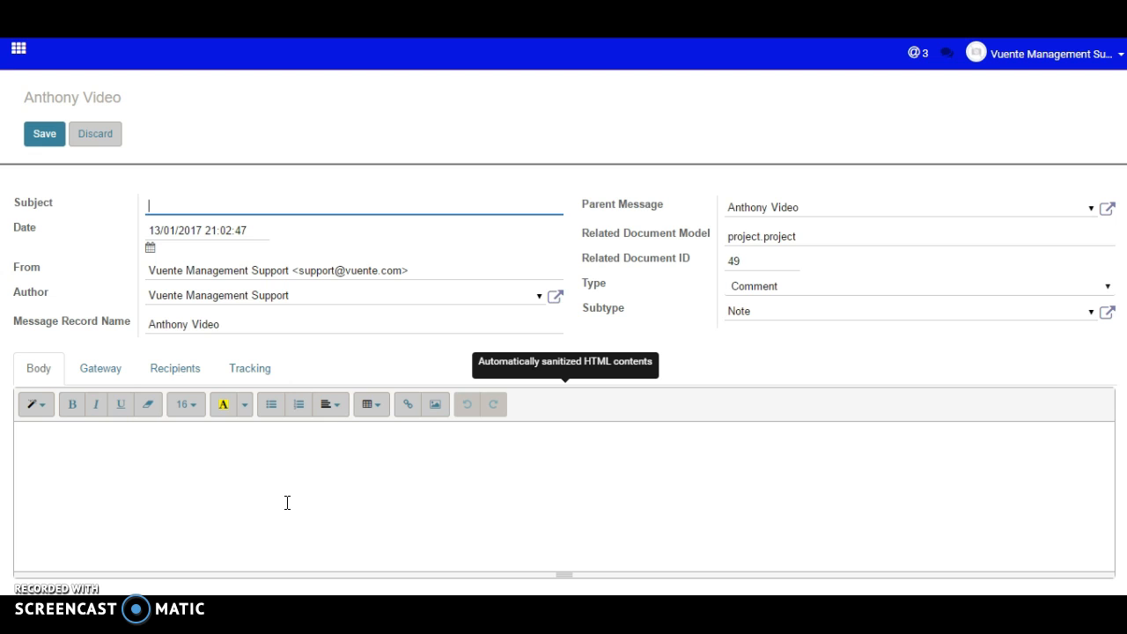
pyautogui.moveTo(398, 90)
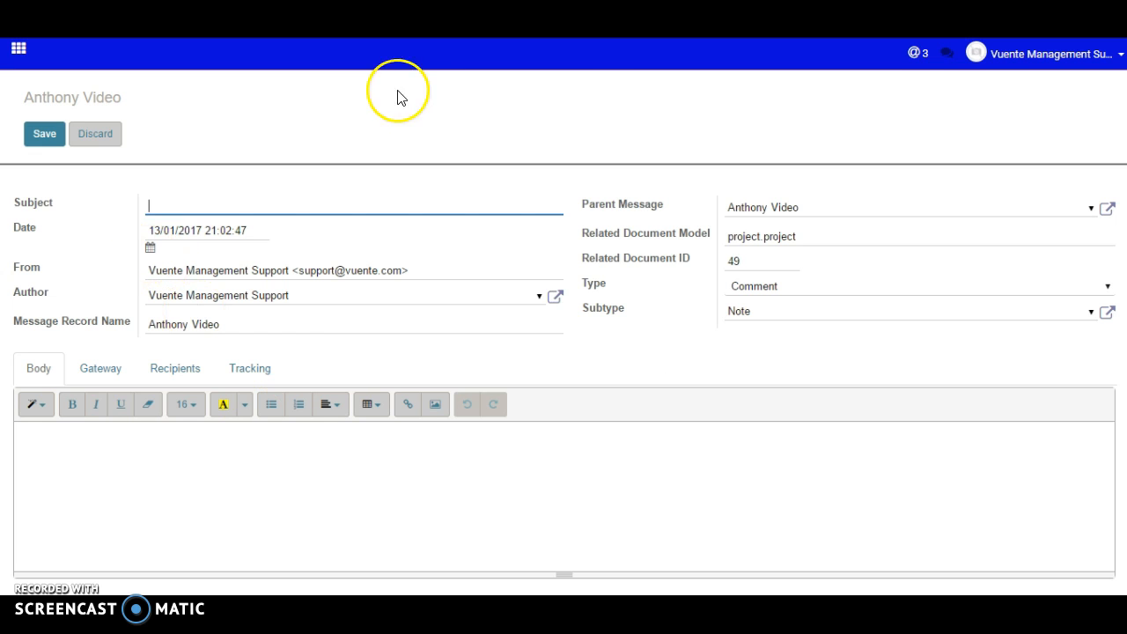
pyautogui.moveTo(398, 95)
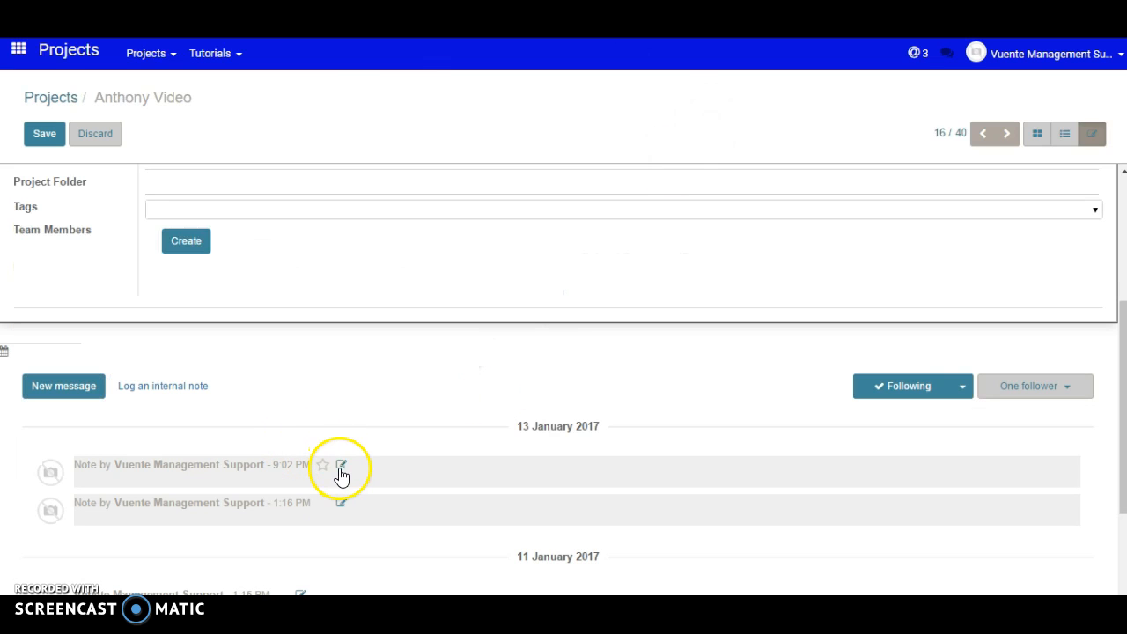
pyautogui.moveTo(289, 478)
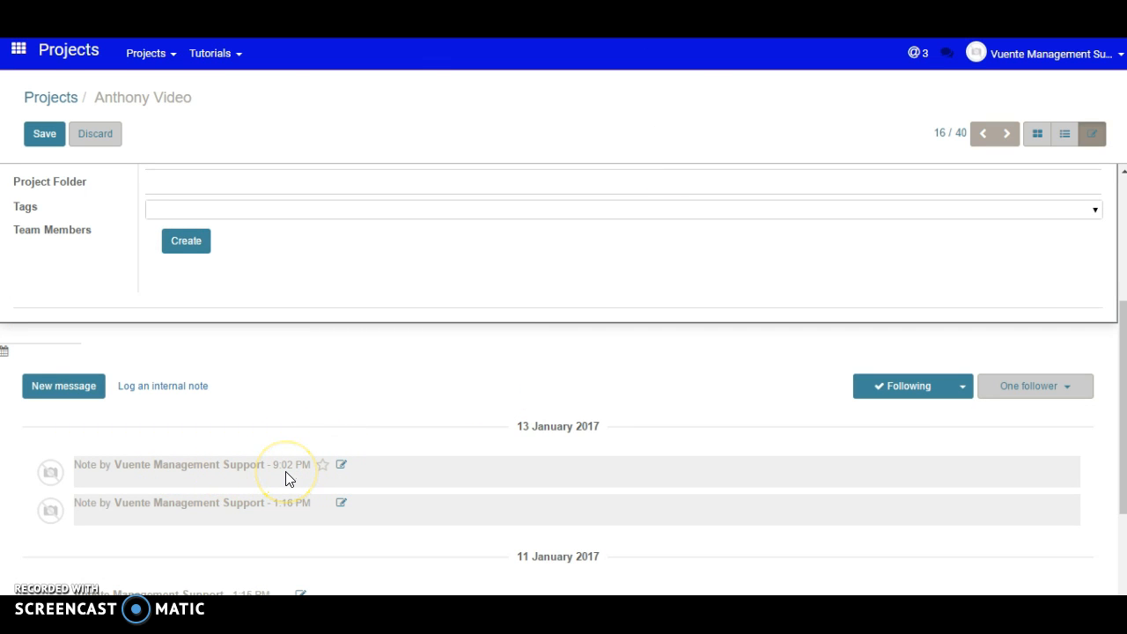
pyautogui.moveTo(559, 442)
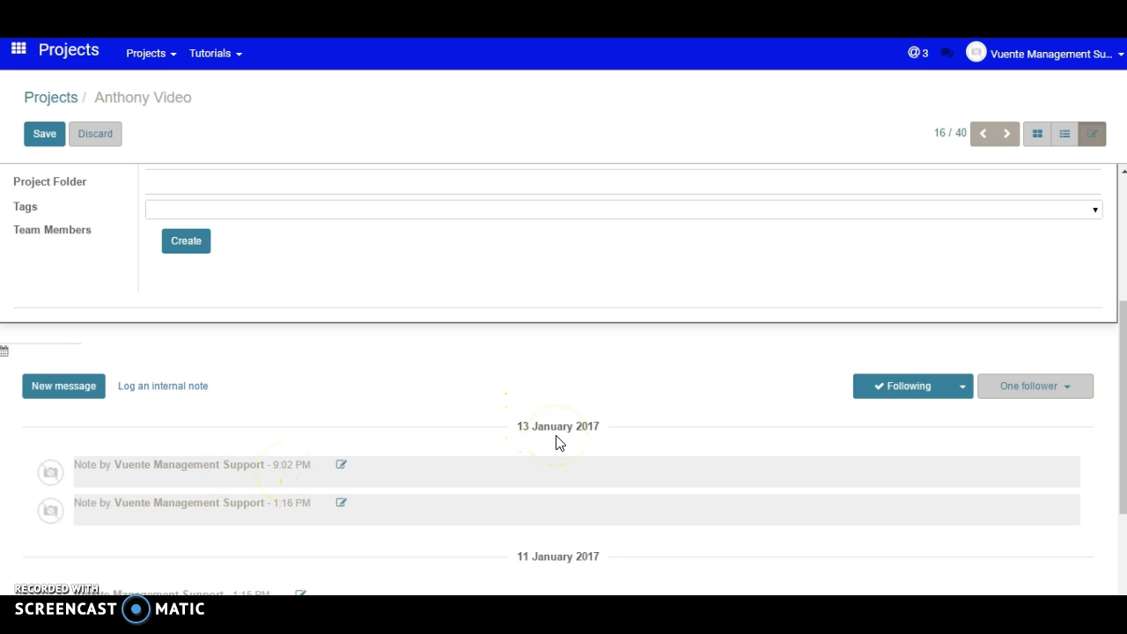
pyautogui.moveTo(519, 427)
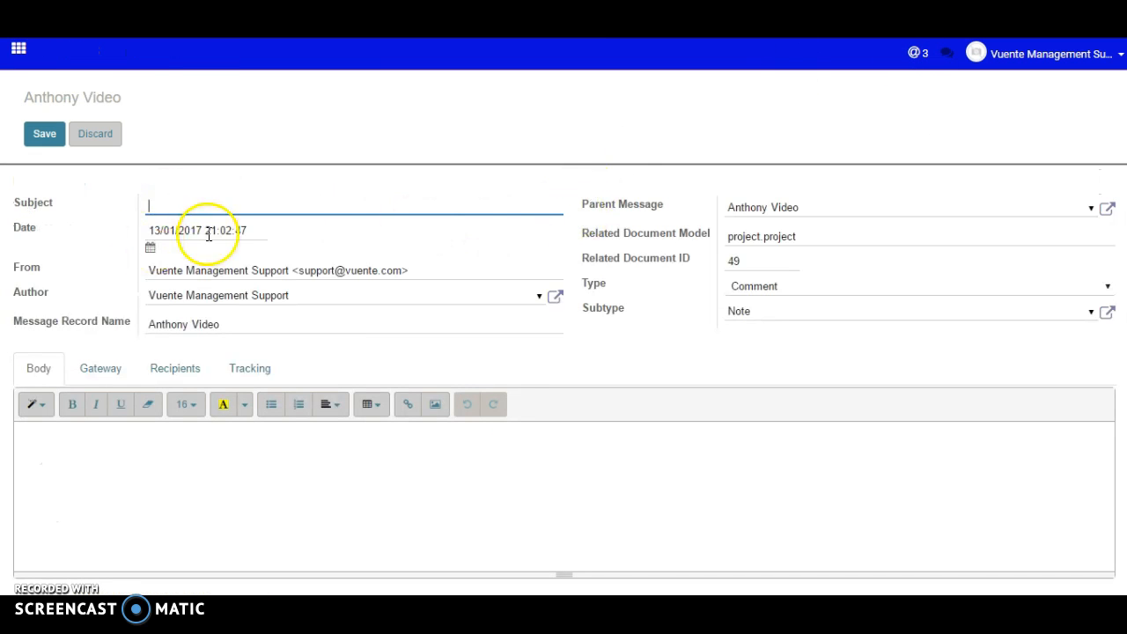
# - Set the note's date to 9 January 2017, enter body text 'Example', and save
pyautogui.click(150, 247)
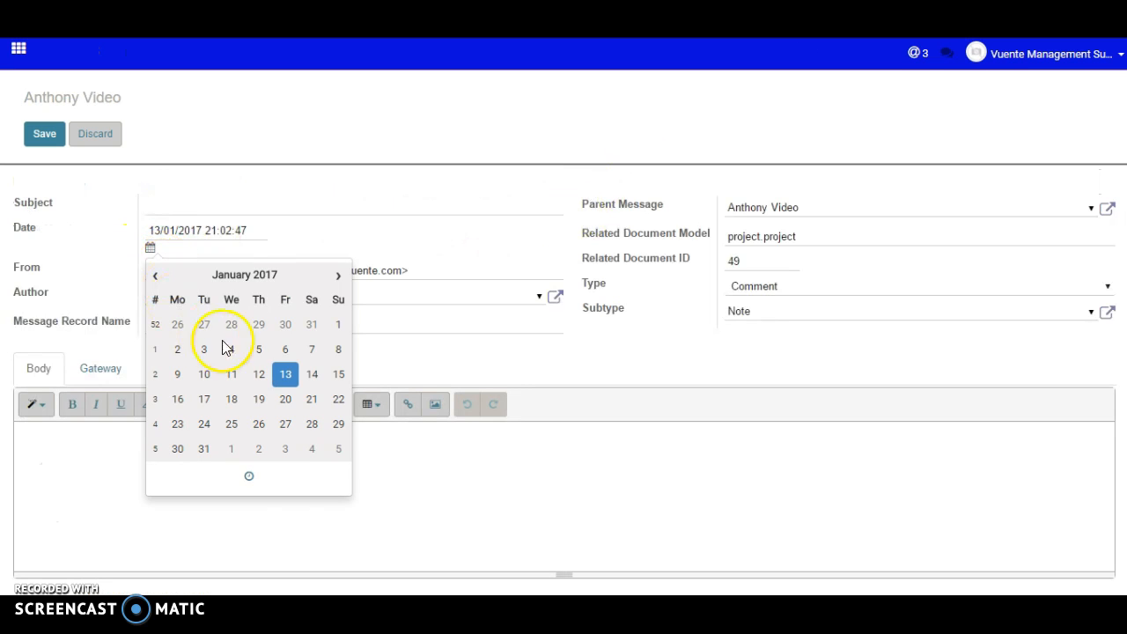
pyautogui.click(177, 374)
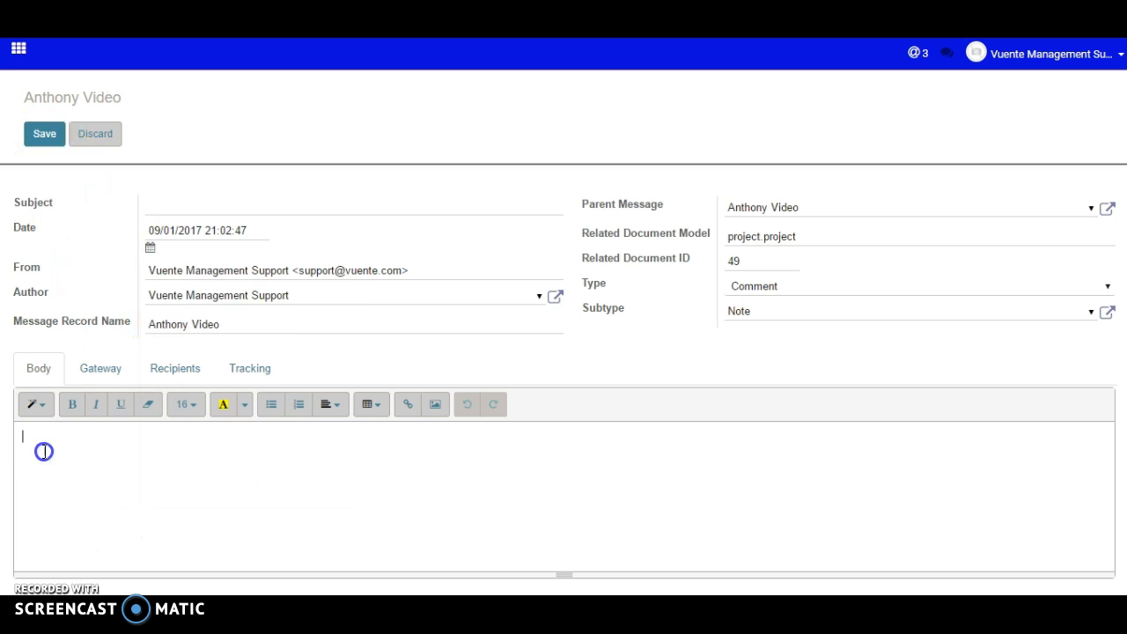
pyautogui.write('Example')
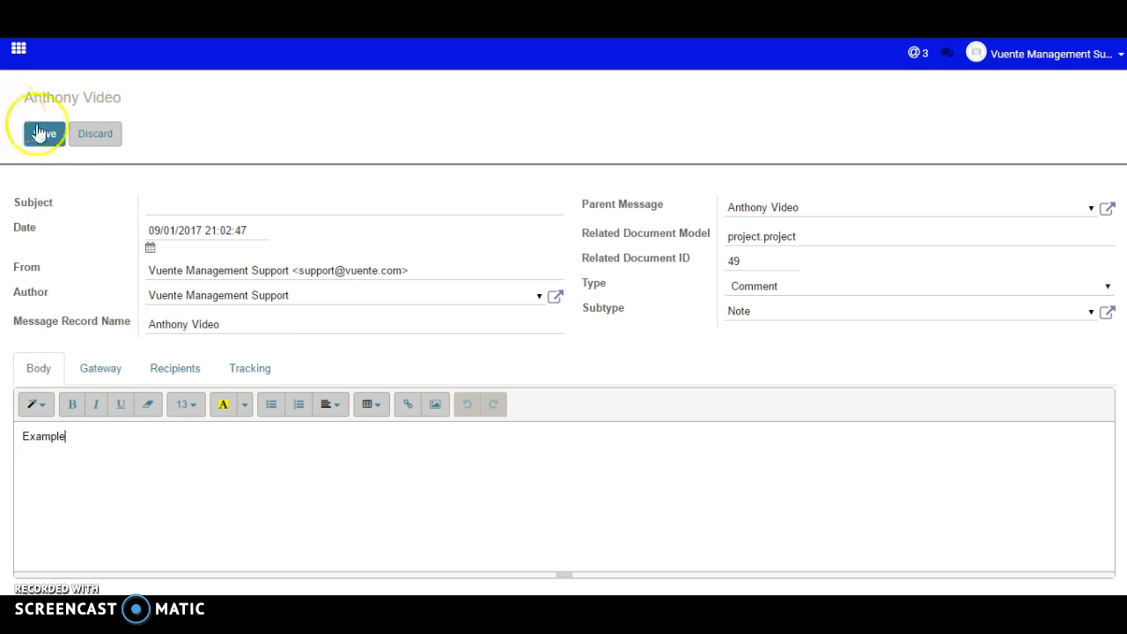
pyautogui.click(42, 133)
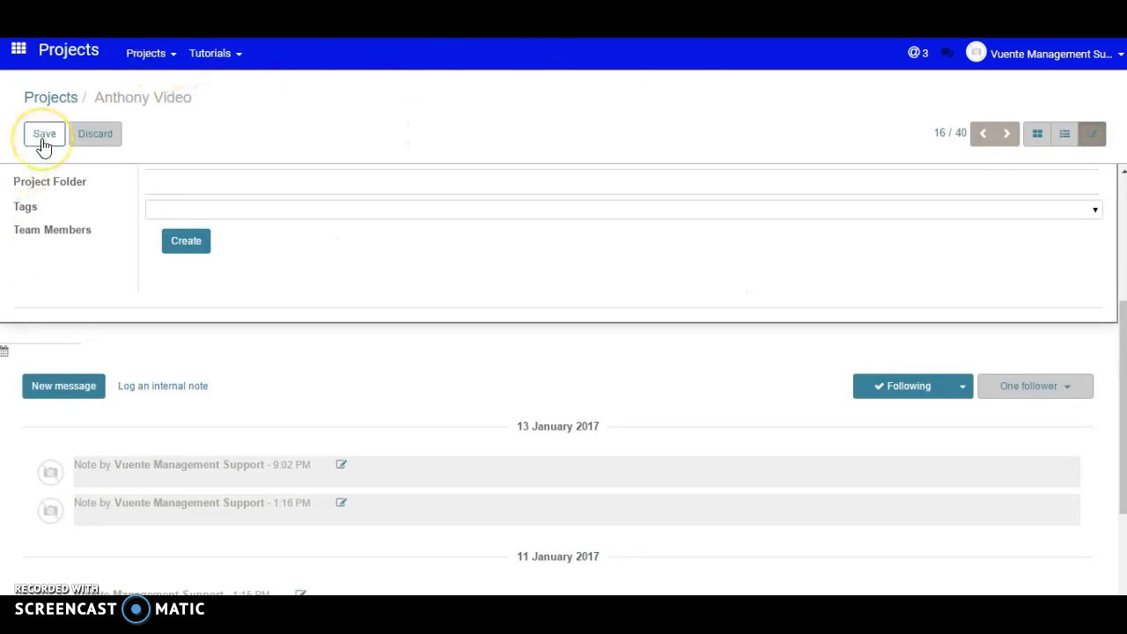
# - Save the Anthony Video project, return to Projects, and reopen its card
pyautogui.click(44, 133)
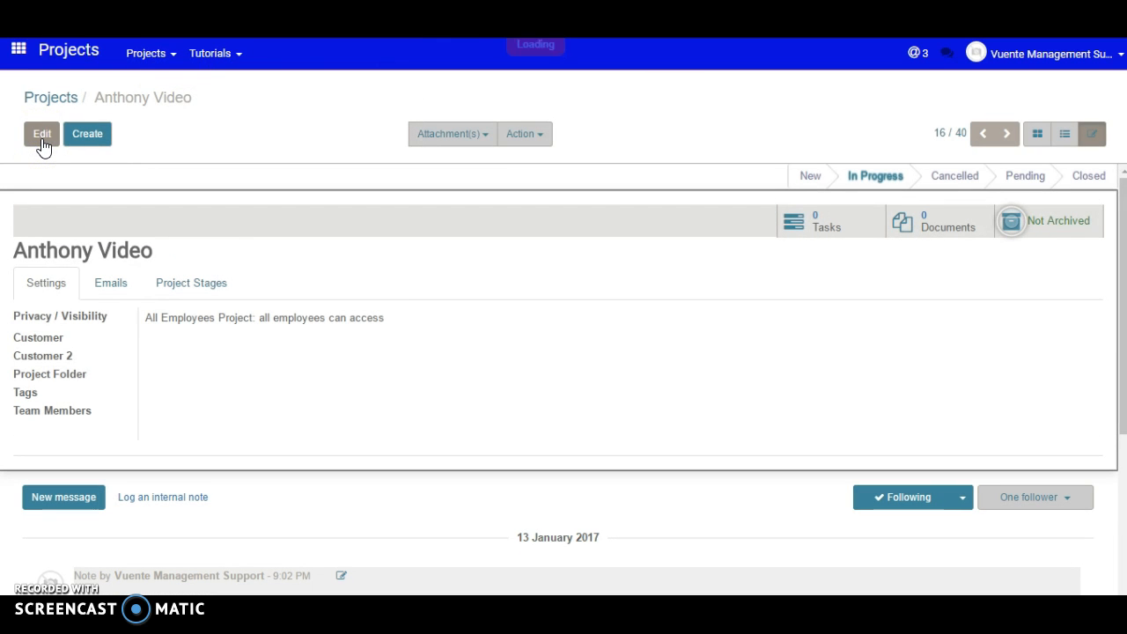
pyautogui.click(42, 134)
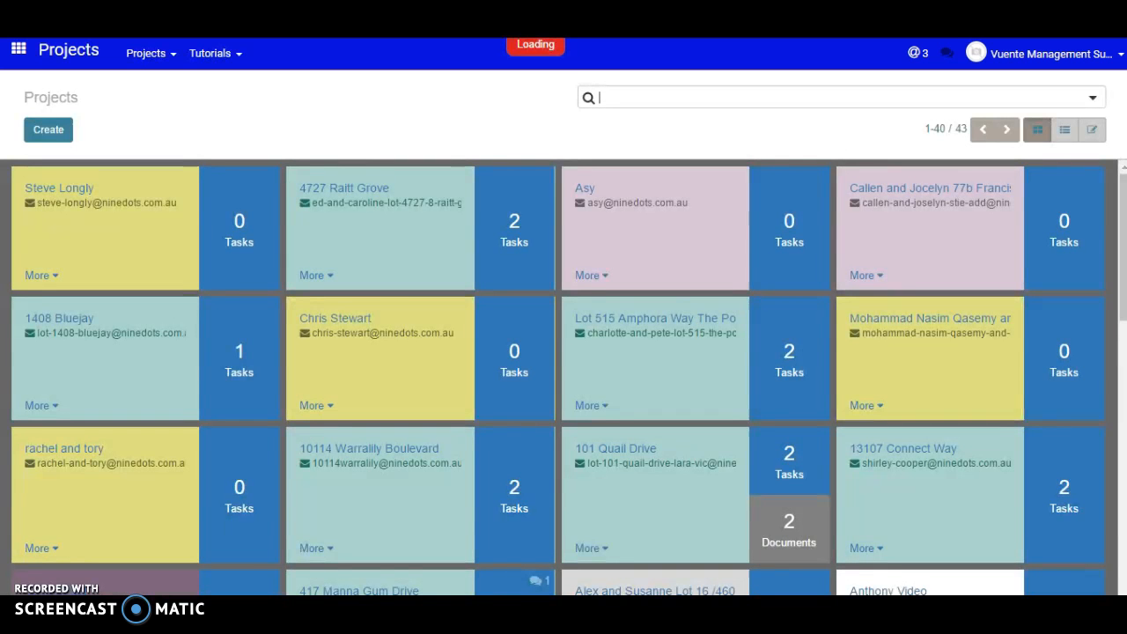
pyautogui.click(888, 590)
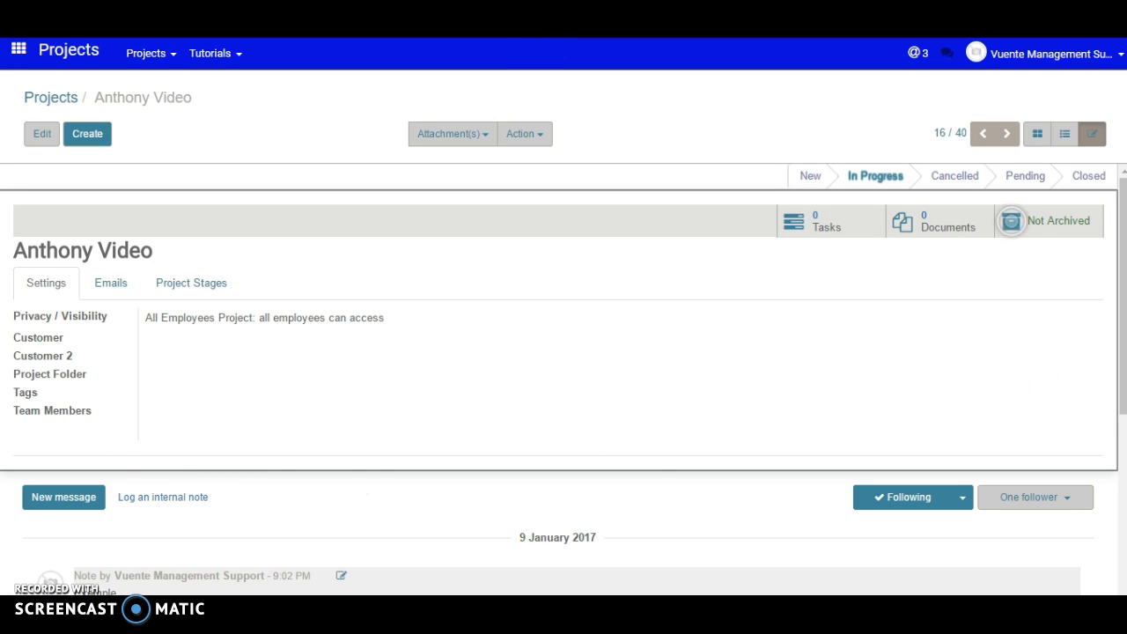
pyautogui.scroll(-3)
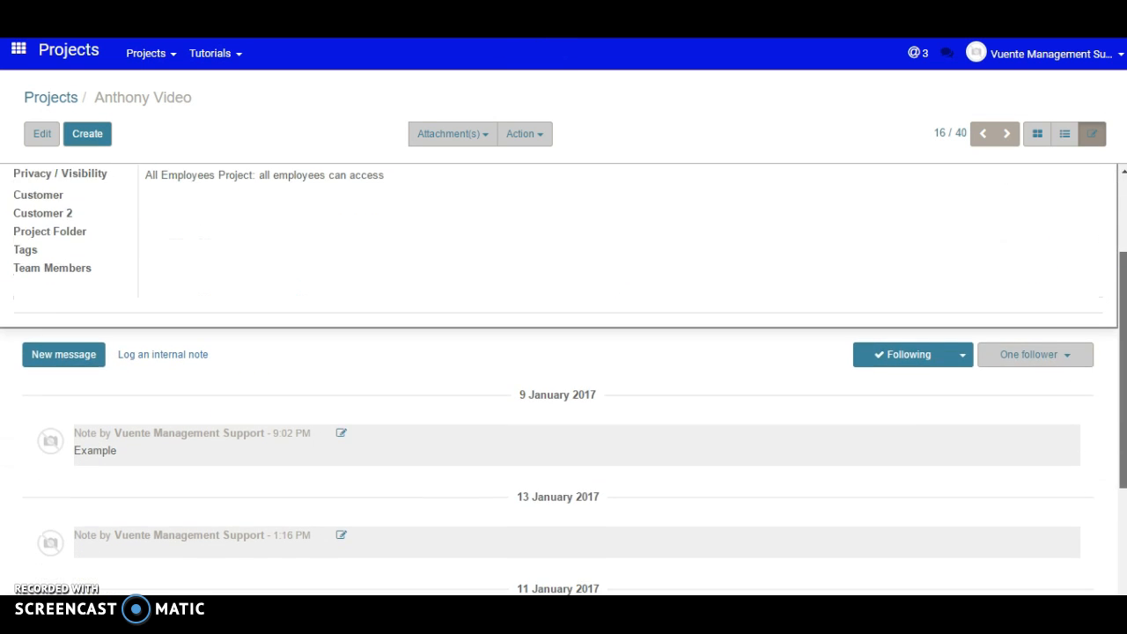
pyautogui.scroll(-3)
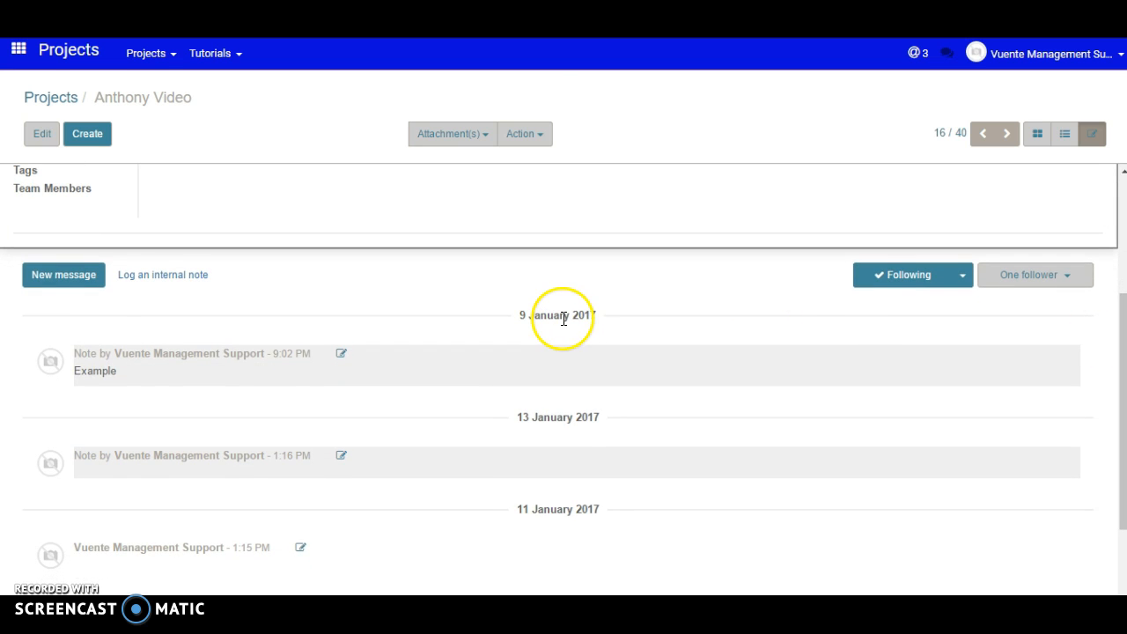
pyautogui.moveTo(559, 526)
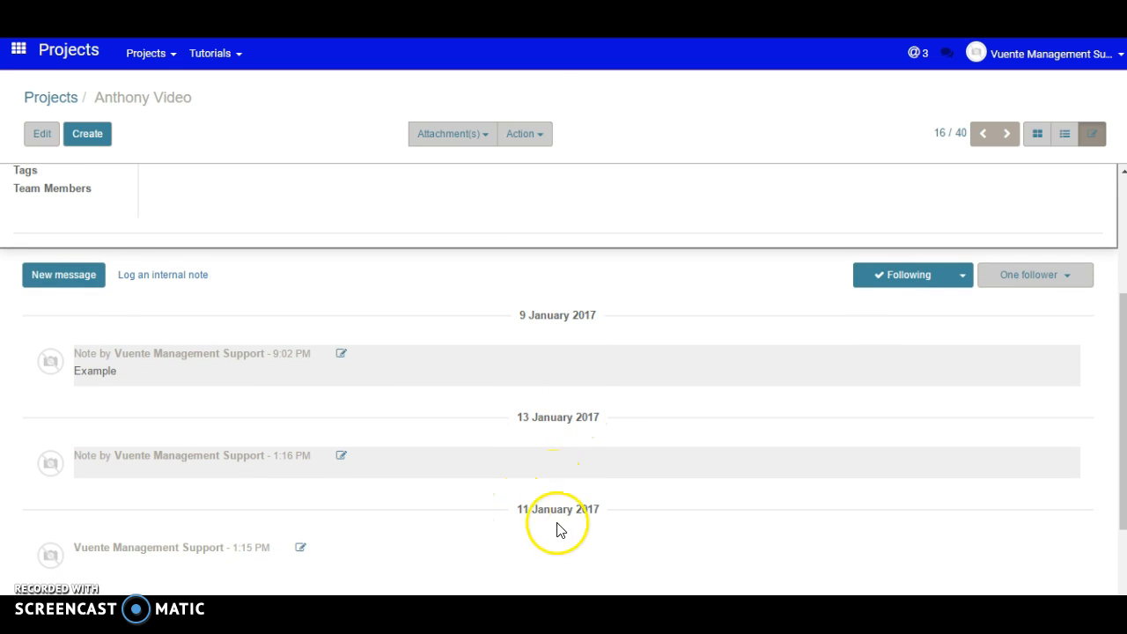
pyautogui.moveTo(555, 343)
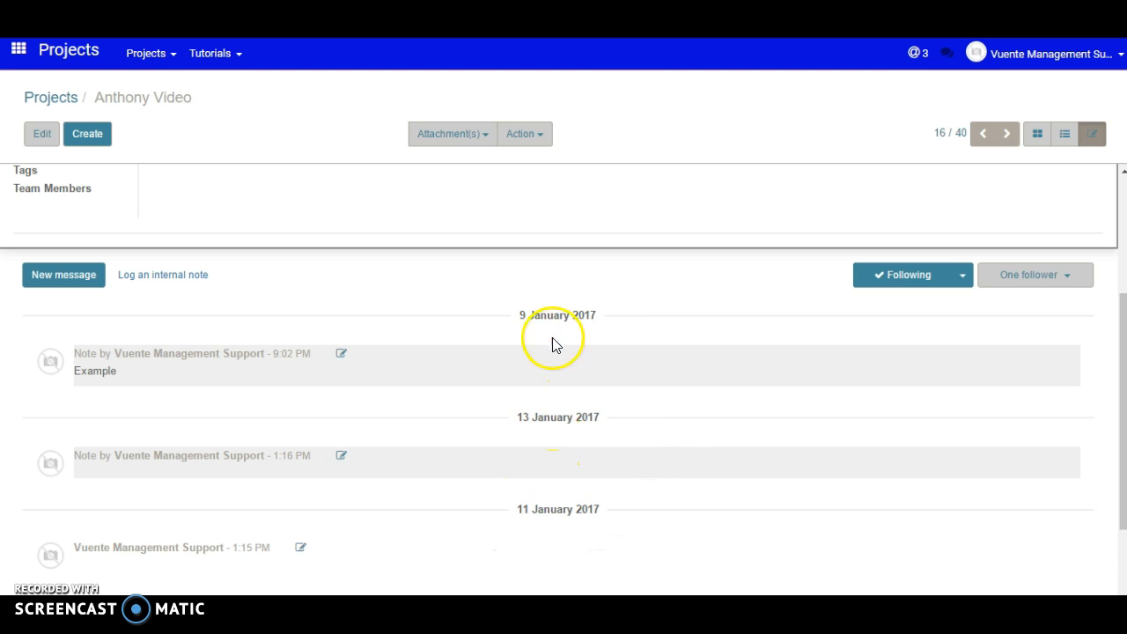
pyautogui.moveTo(531, 464)
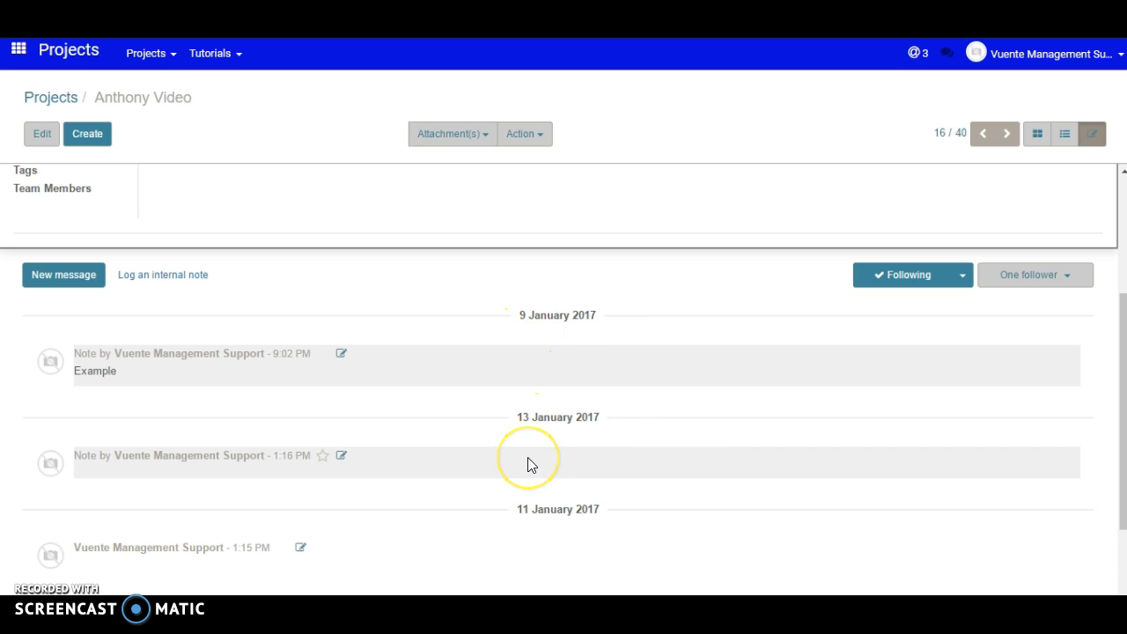
pyautogui.moveTo(81, 390)
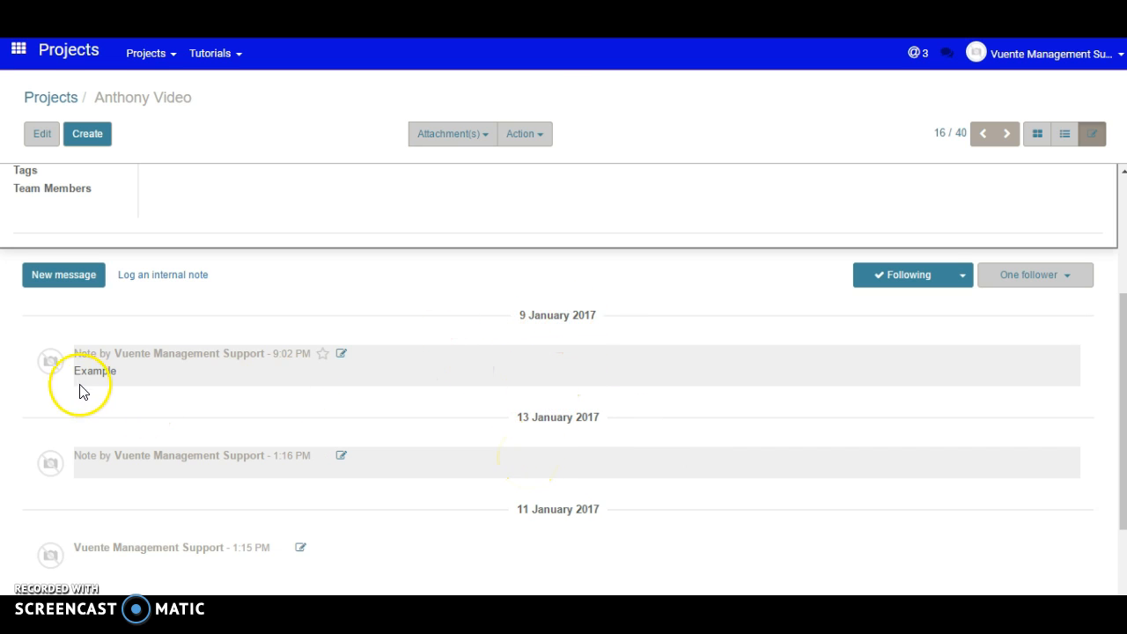
pyautogui.moveTo(526, 353)
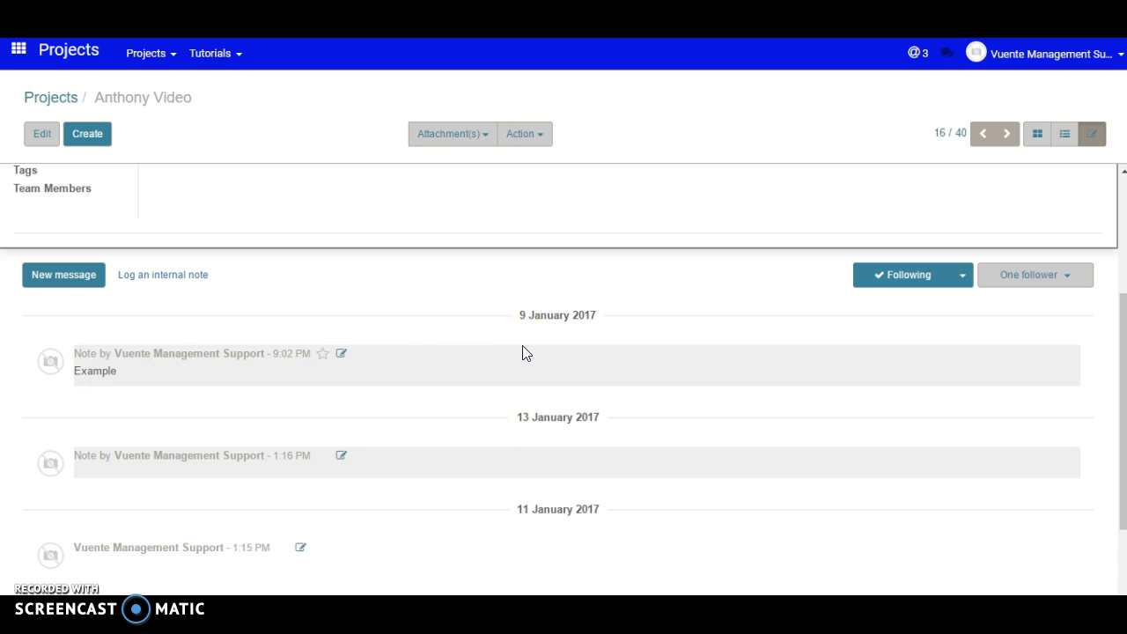
pyautogui.moveTo(470, 353)
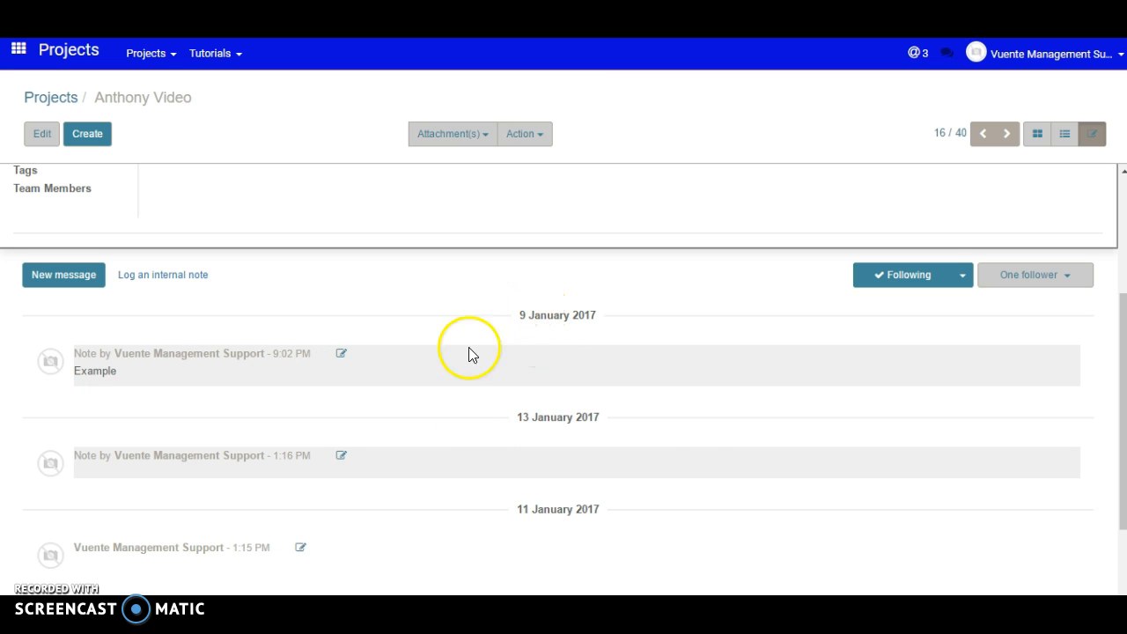
pyautogui.moveTo(524, 438)
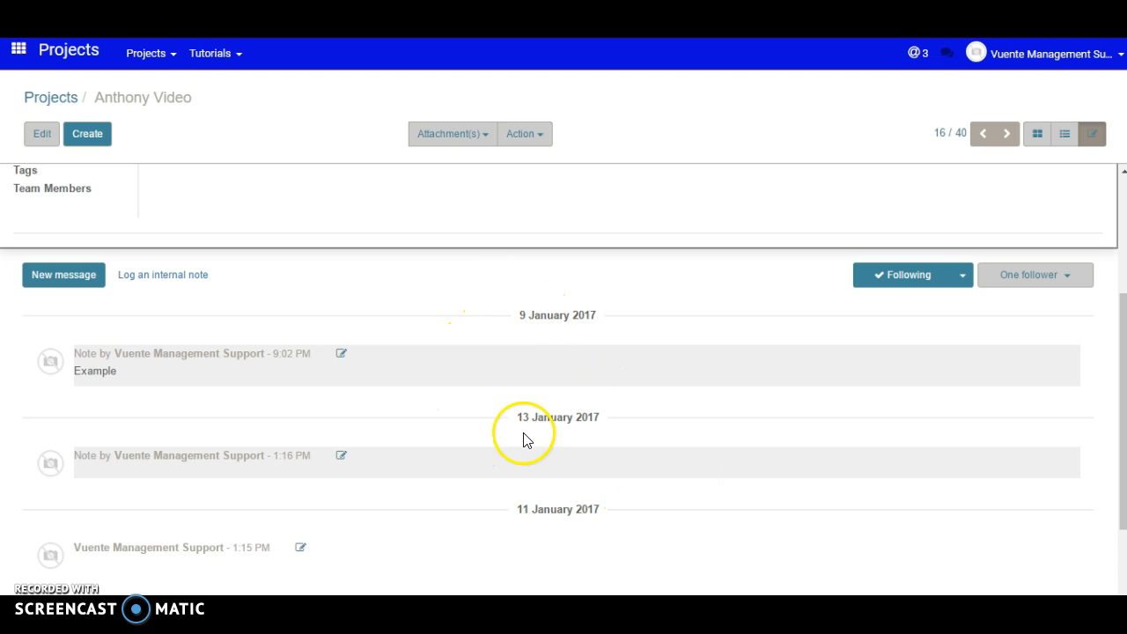
pyautogui.moveTo(523, 438)
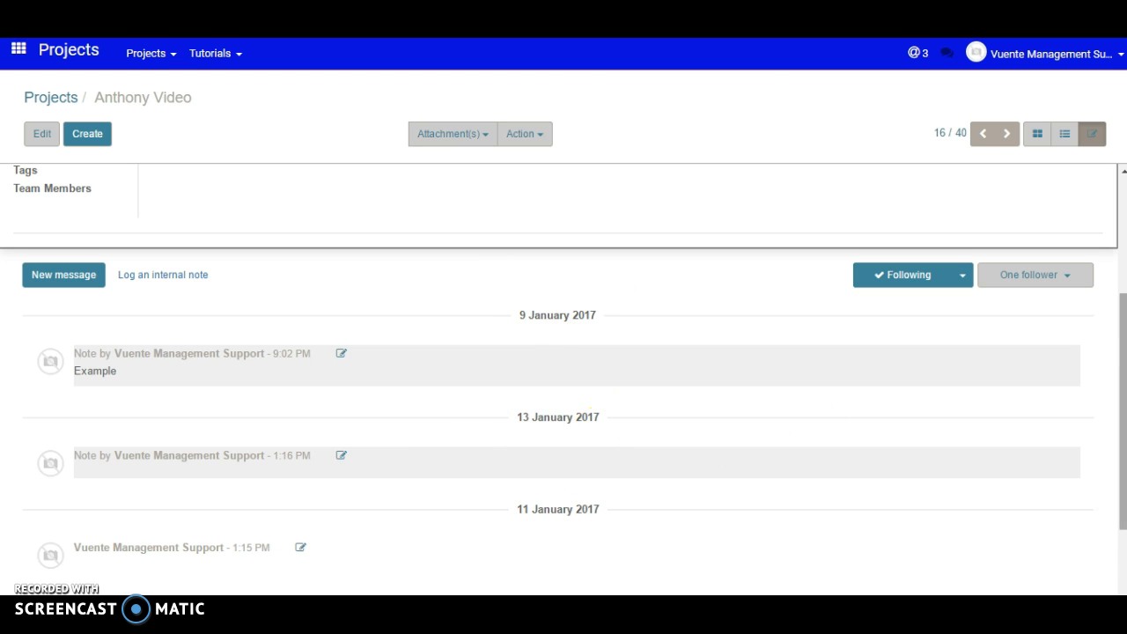
pyautogui.scroll(-3)
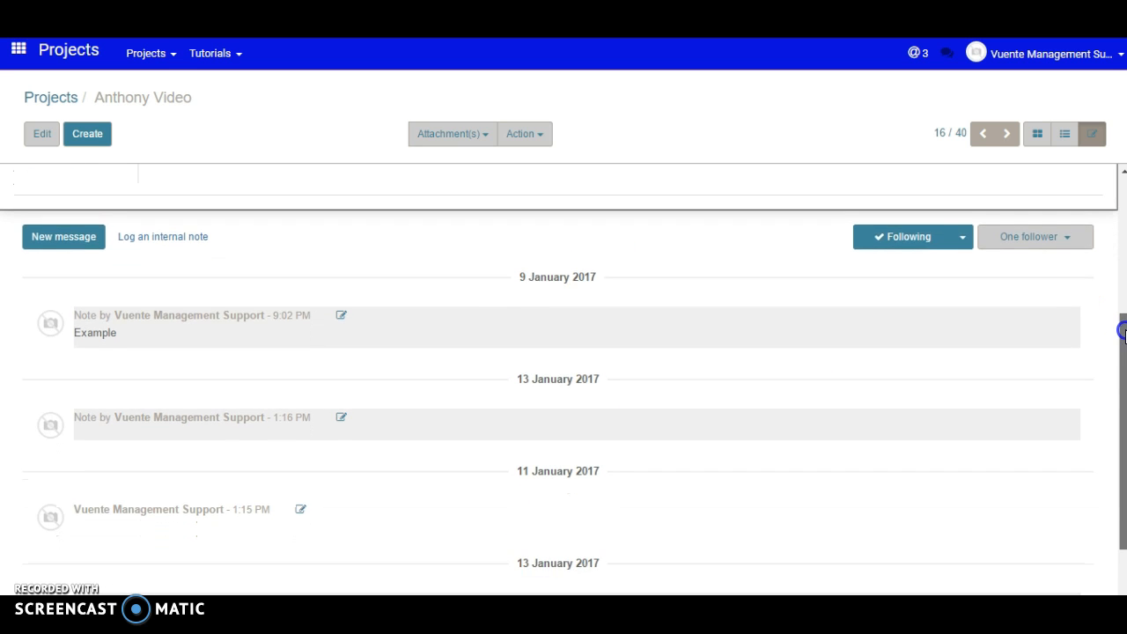
pyautogui.scroll(3)
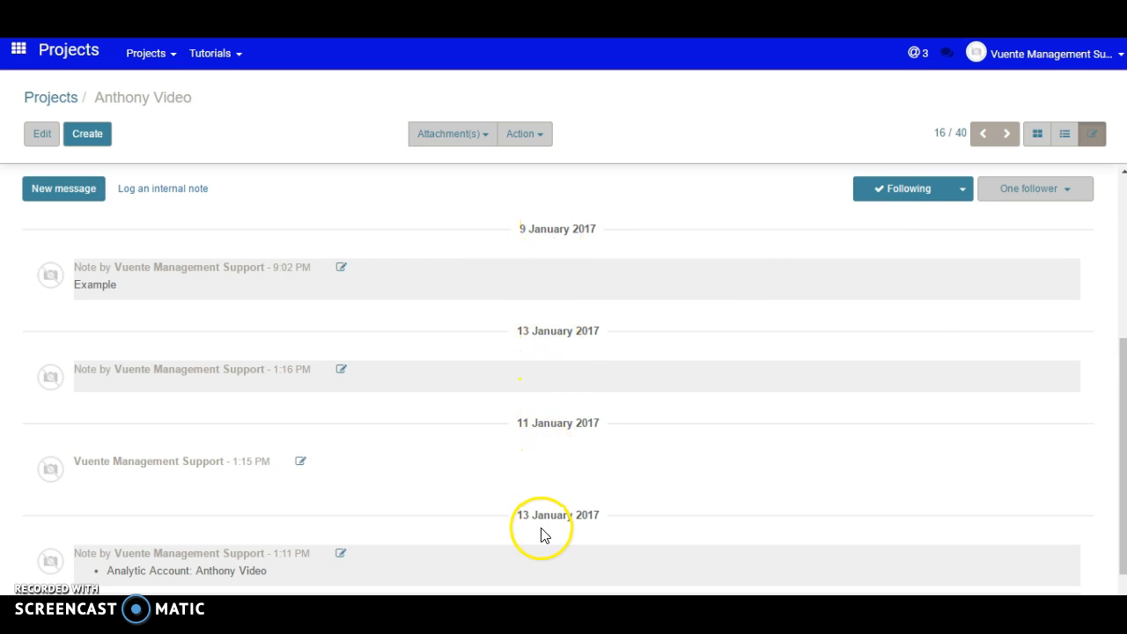
pyautogui.moveTo(795, 478)
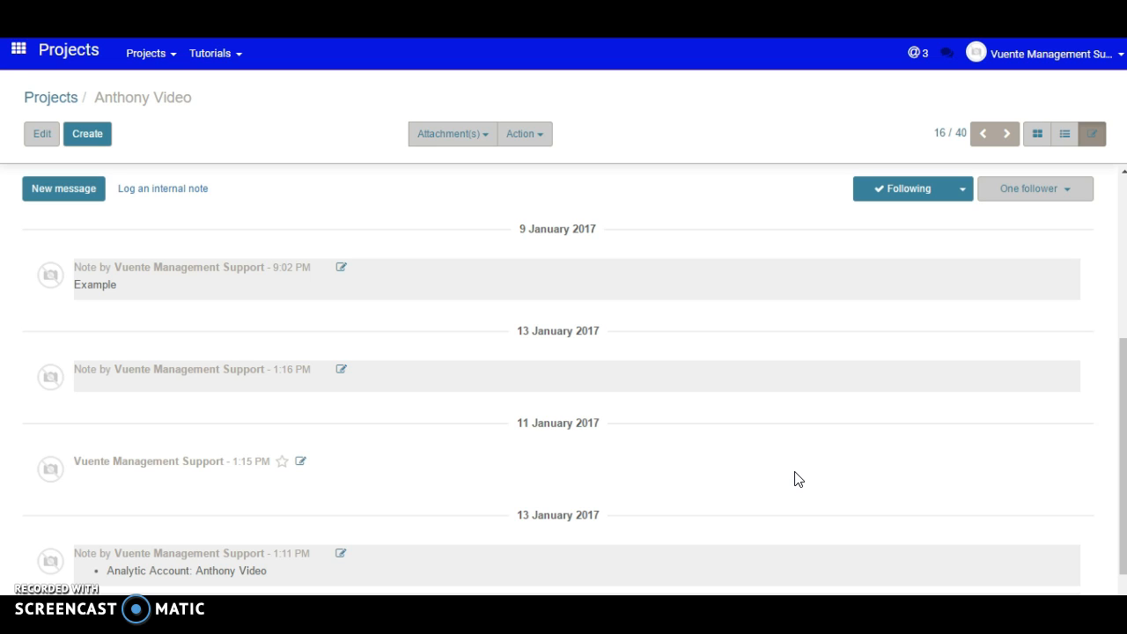
pyautogui.moveTo(616, 357)
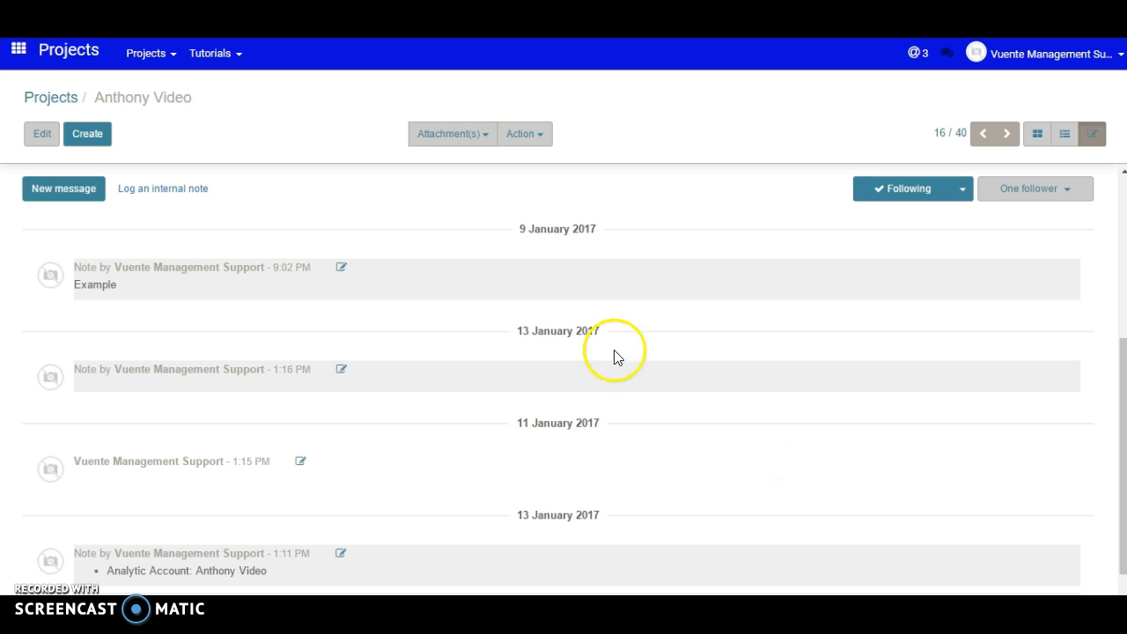
pyautogui.moveTo(225, 120)
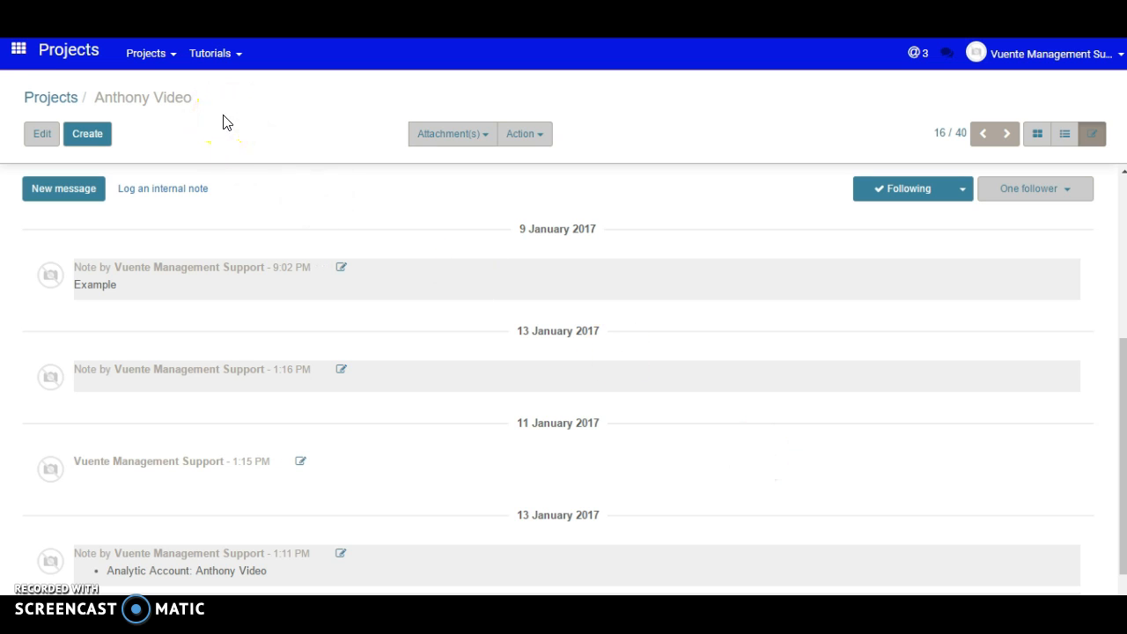